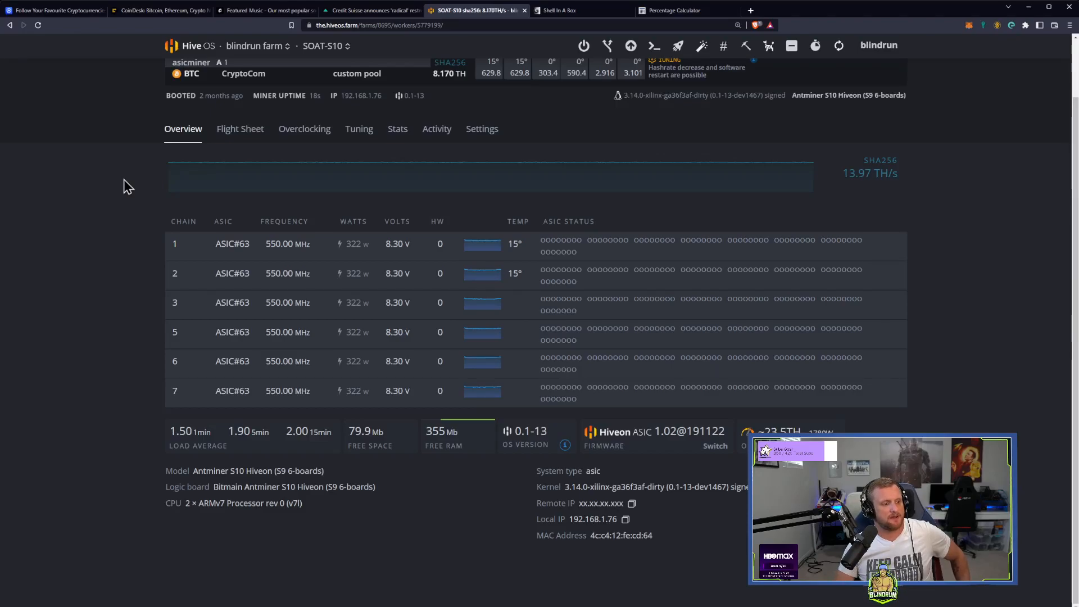
Go from the S10 rig to the farm's workers and bring up SOAT-LHR01's flight sheet view
{"action": "scroll", "scroll_direction": "up", "scroll_amount": 3}
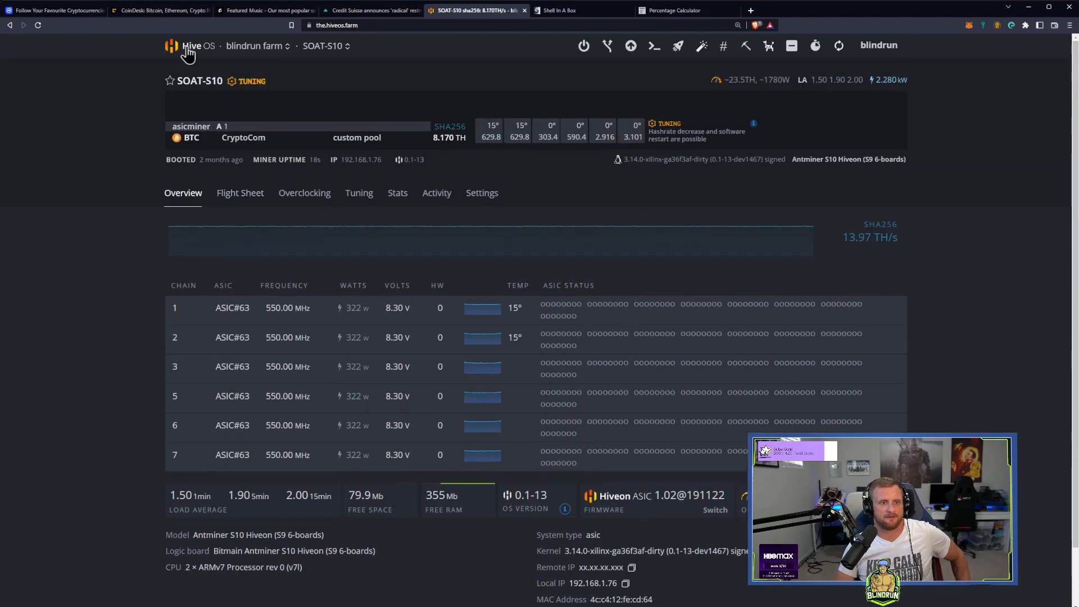
{"action": "left_click", "coordinate": [255, 45]}
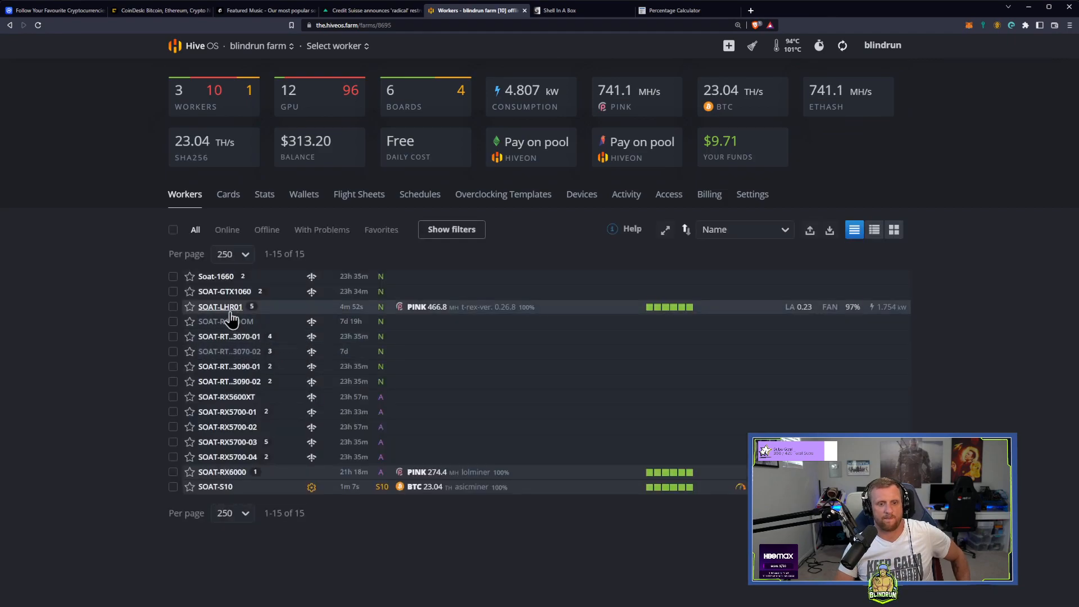
{"action": "left_click", "coordinate": [219, 306]}
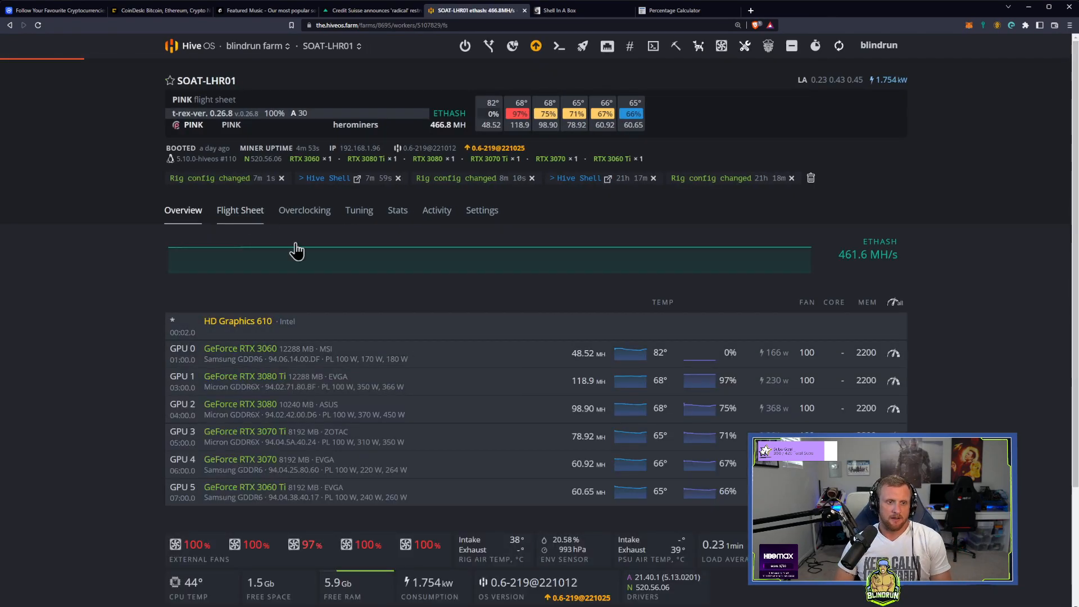
{"action": "left_click", "coordinate": [240, 210]}
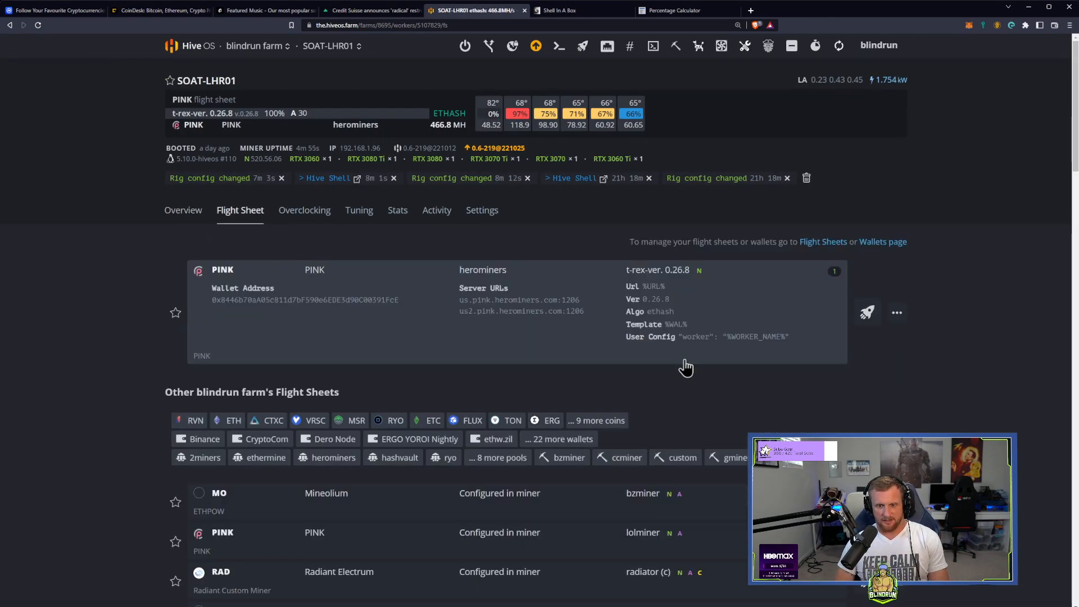
Expand the coin filters and narrow the farm's flight sheets to FLUX only
{"action": "scroll", "scroll_direction": "down", "scroll_amount": 3}
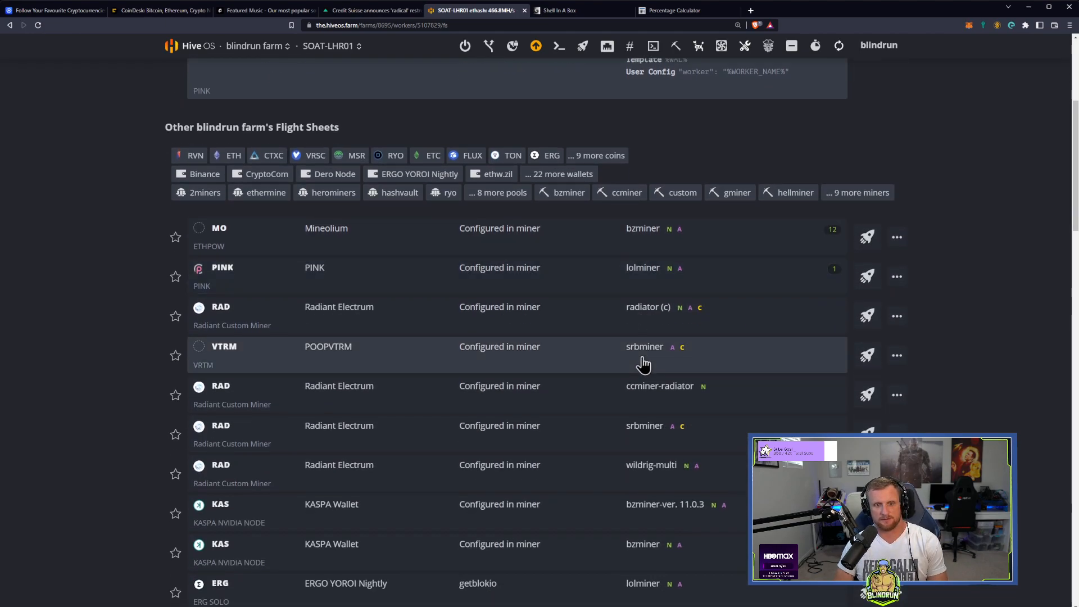
{"action": "left_click", "coordinate": [596, 155]}
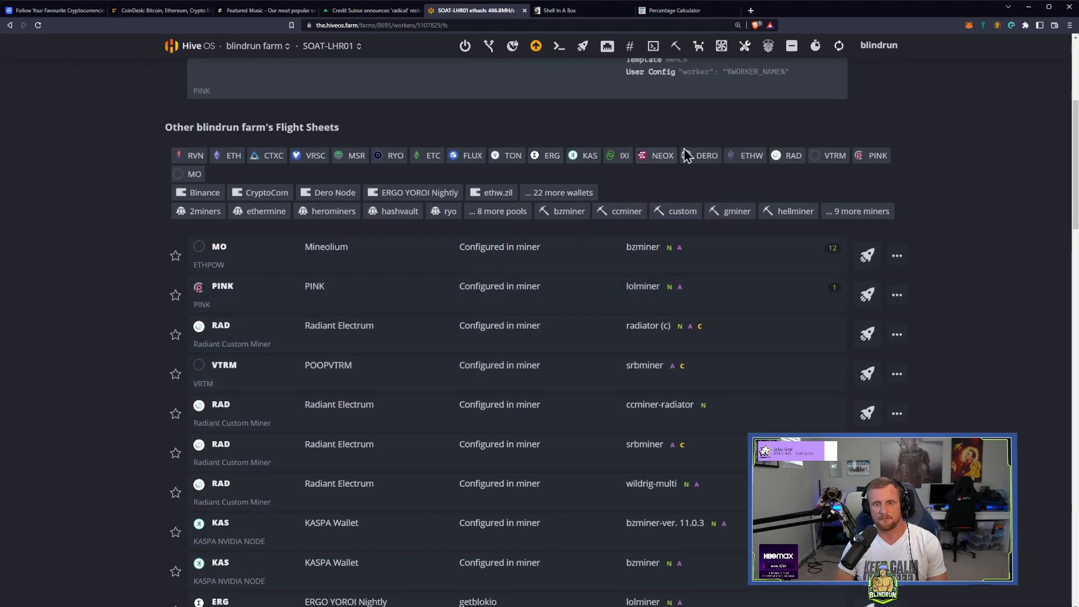
{"action": "left_click", "coordinate": [473, 155]}
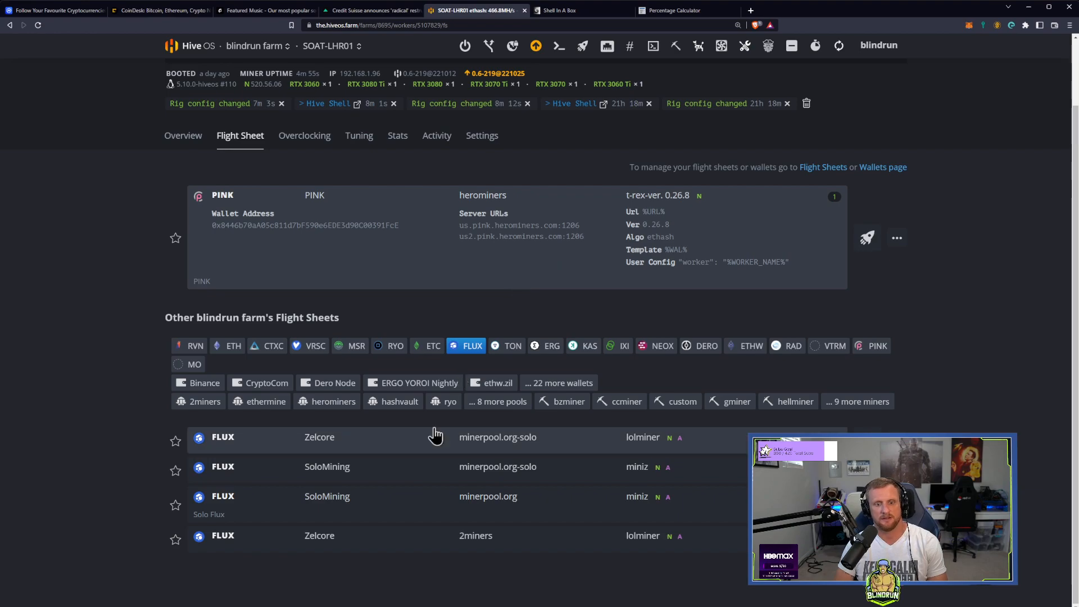
{"action": "mouse_move", "coordinate": [624, 452]}
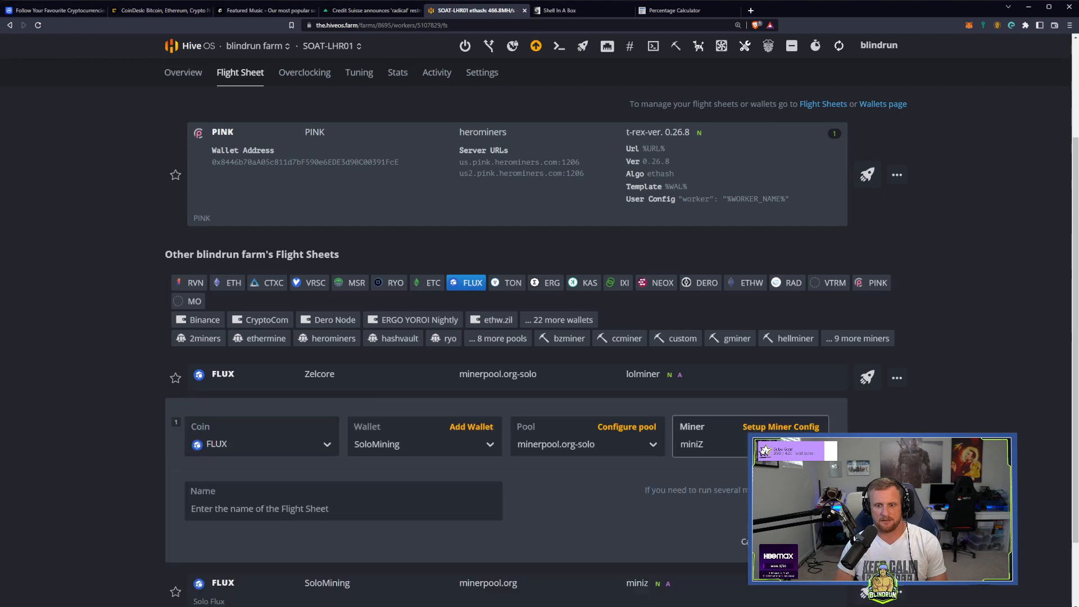
In the miniZ miner config, pin the miner version to 1.9z3
{"action": "left_click", "coordinate": [781, 427]}
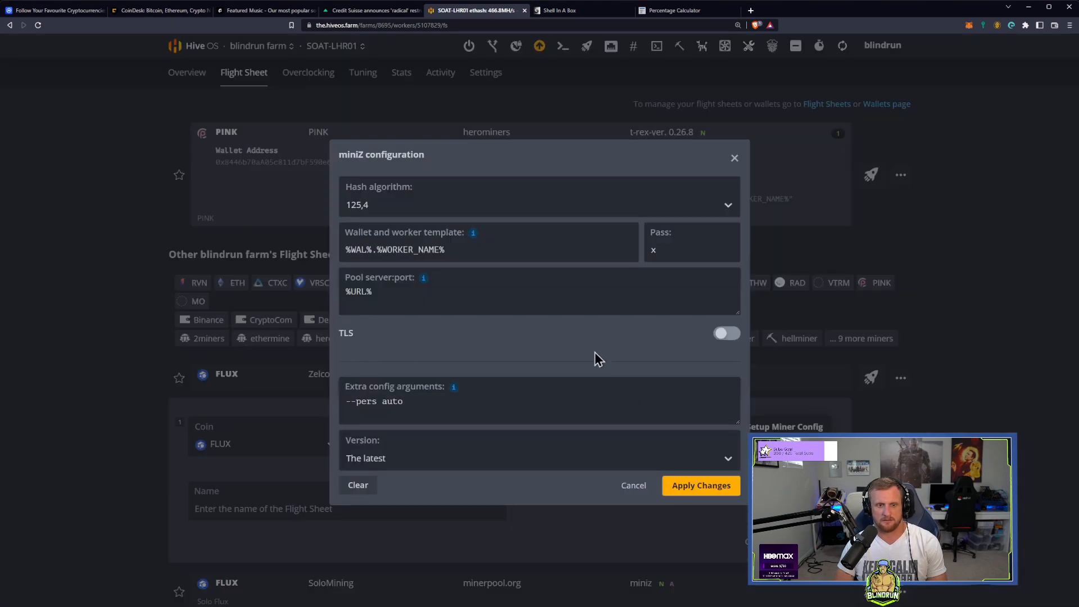
{"action": "left_click", "coordinate": [538, 458]}
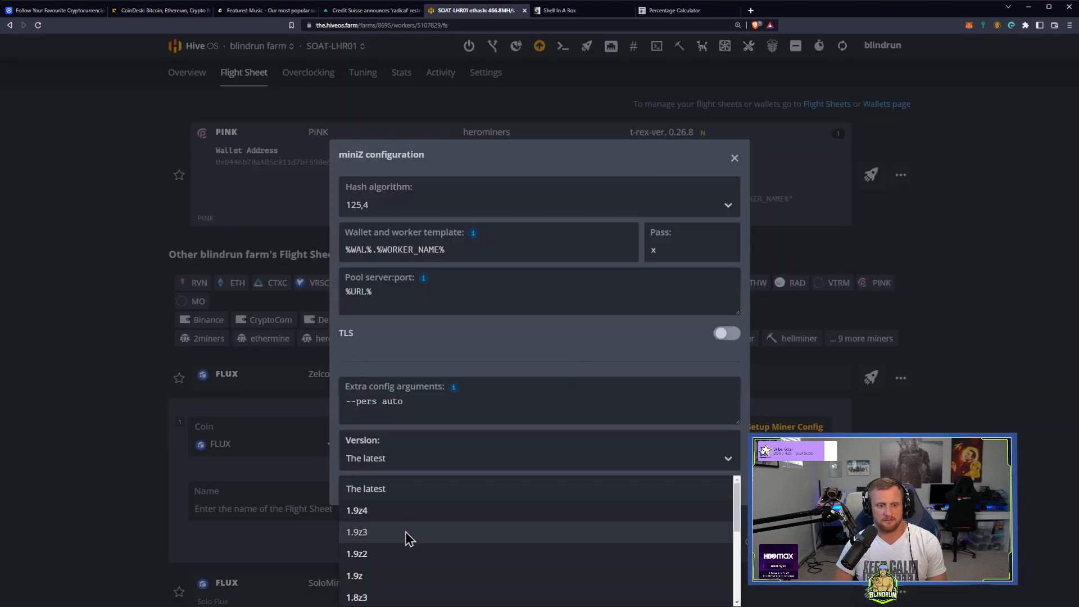
{"action": "left_click", "coordinate": [357, 532]}
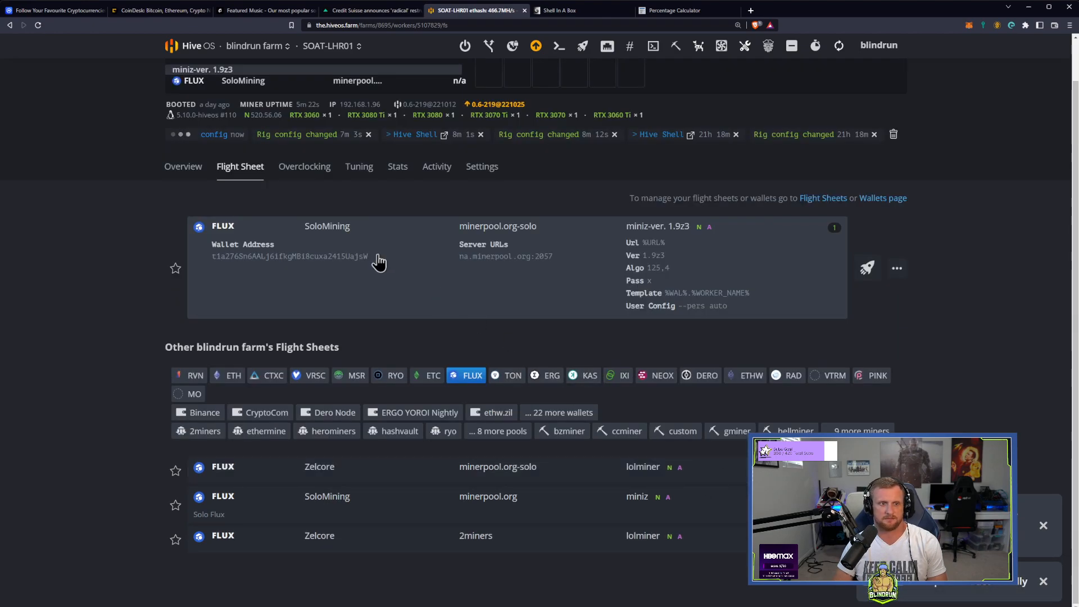
{"action": "left_click", "coordinate": [558, 10]}
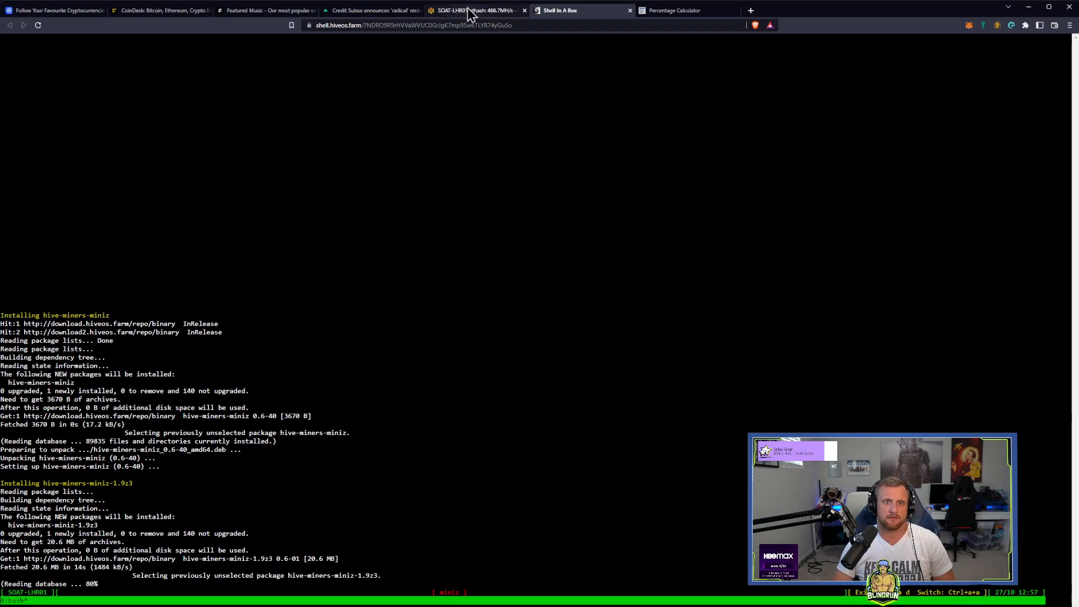
Check miniZ 1.9z3 mining output in the shell against the rig's pages, ending on the flight sheet
{"action": "left_click", "coordinate": [471, 10]}
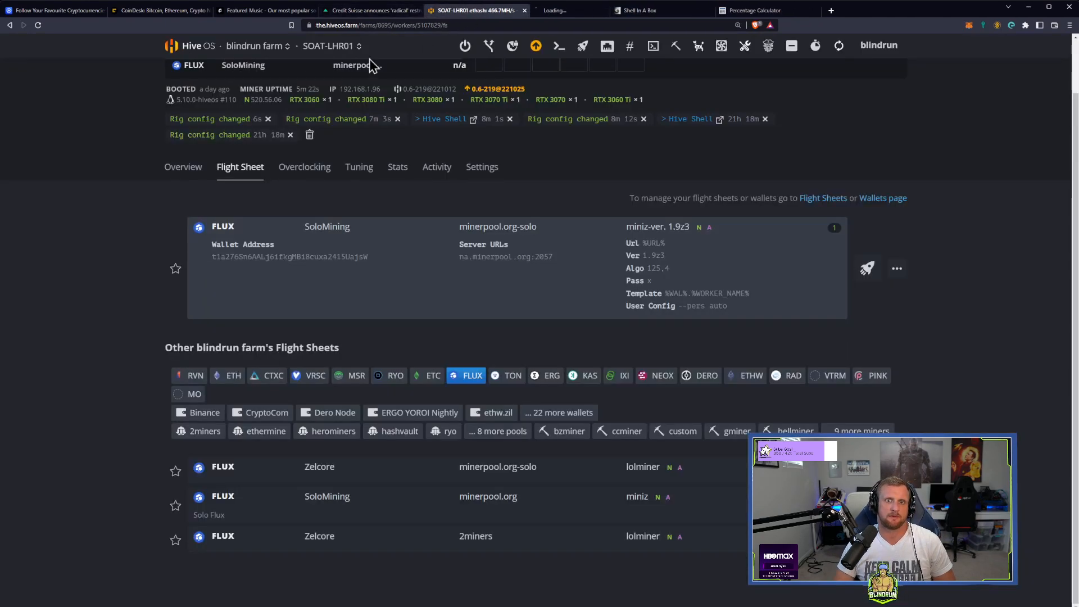
{"action": "left_click", "coordinate": [664, 10]}
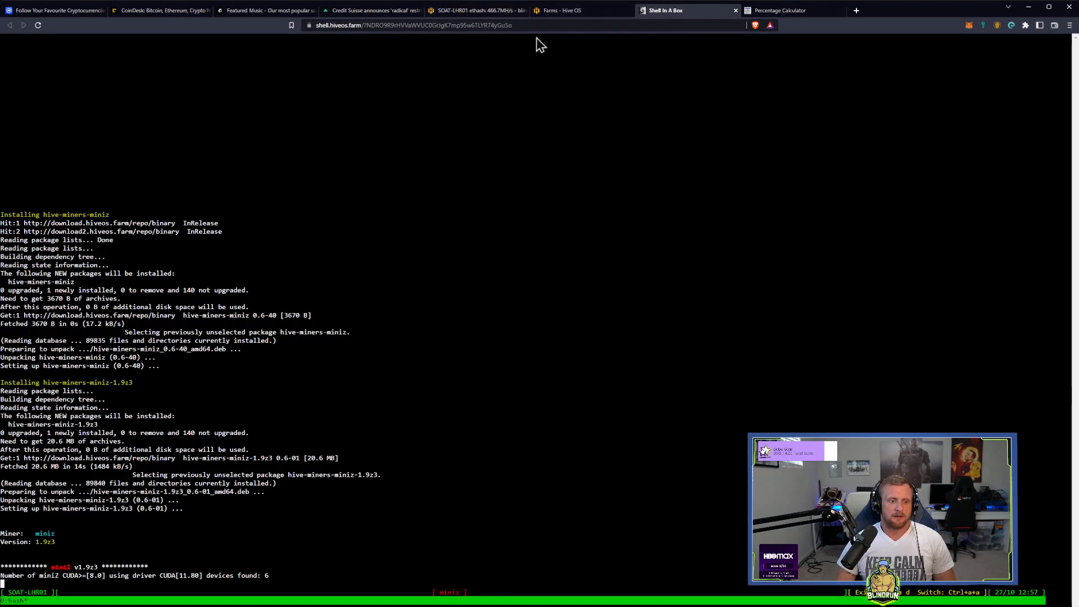
{"action": "left_click", "coordinate": [581, 10]}
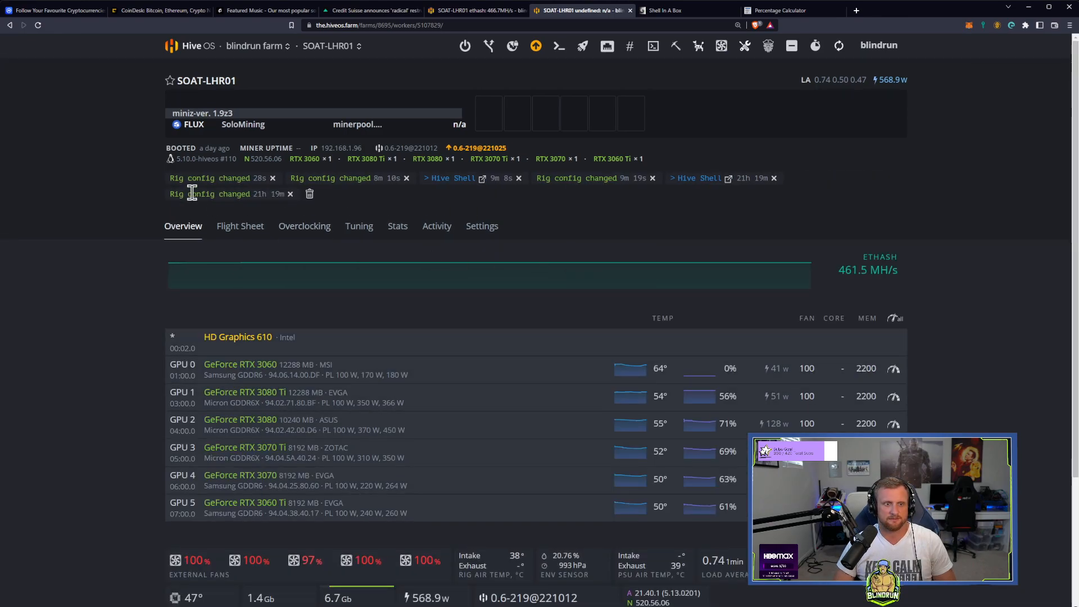
{"action": "left_click", "coordinate": [664, 10]}
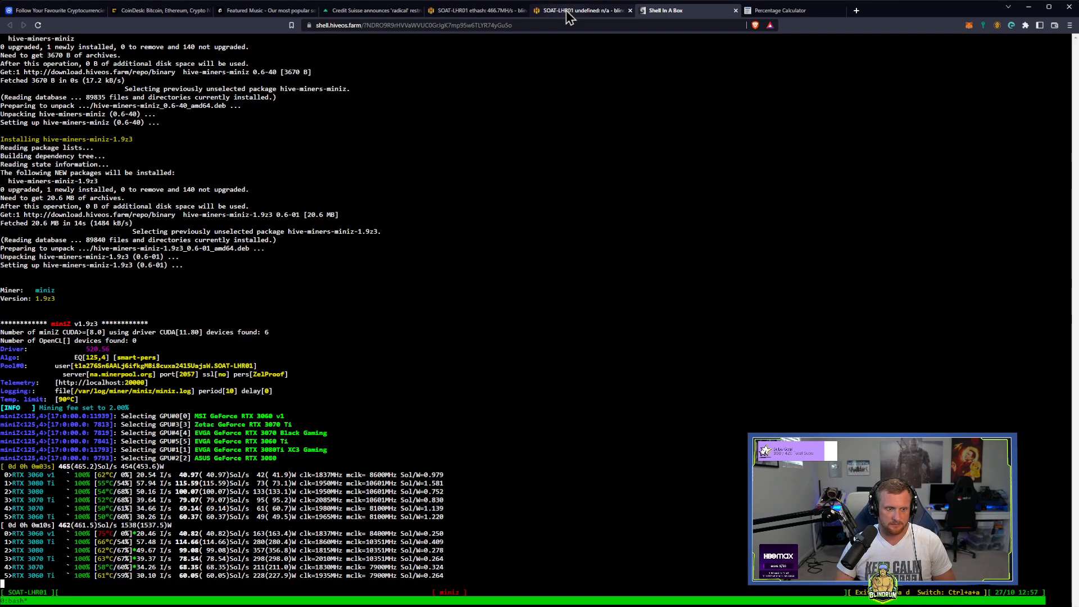
{"action": "left_click", "coordinate": [475, 10]}
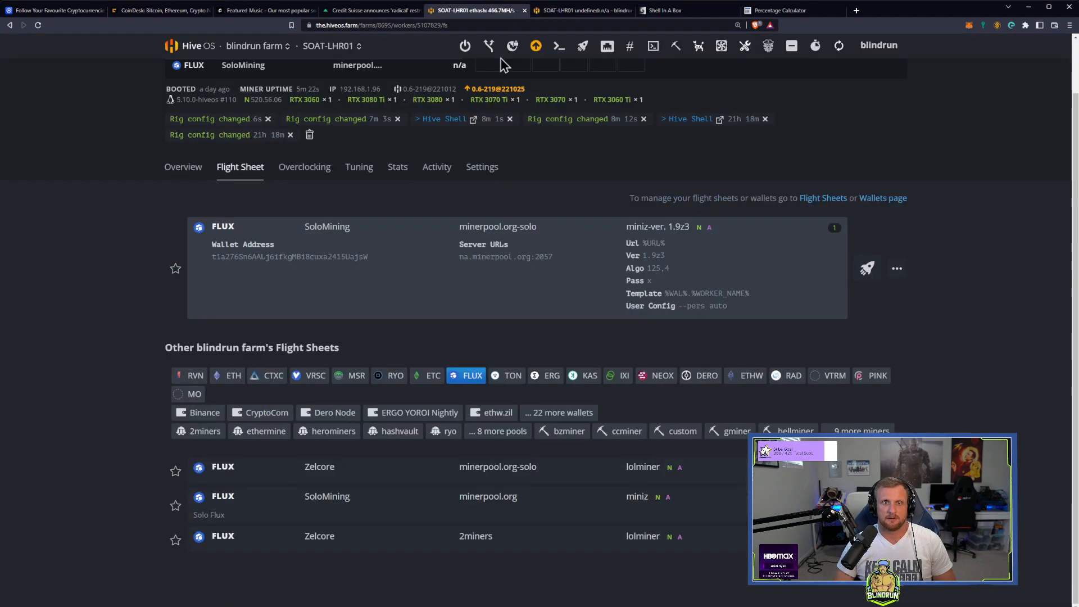
From the farms overview, enter the blindrun farm and bring up the SOAT-S10 worker page
{"action": "left_click", "coordinate": [197, 45]}
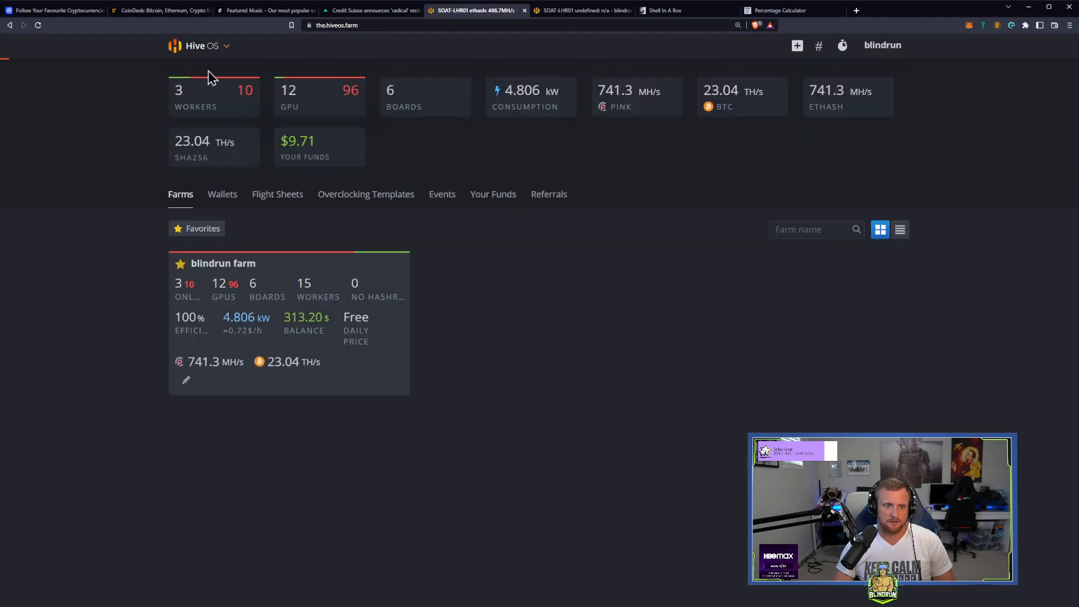
{"action": "left_click", "coordinate": [222, 263]}
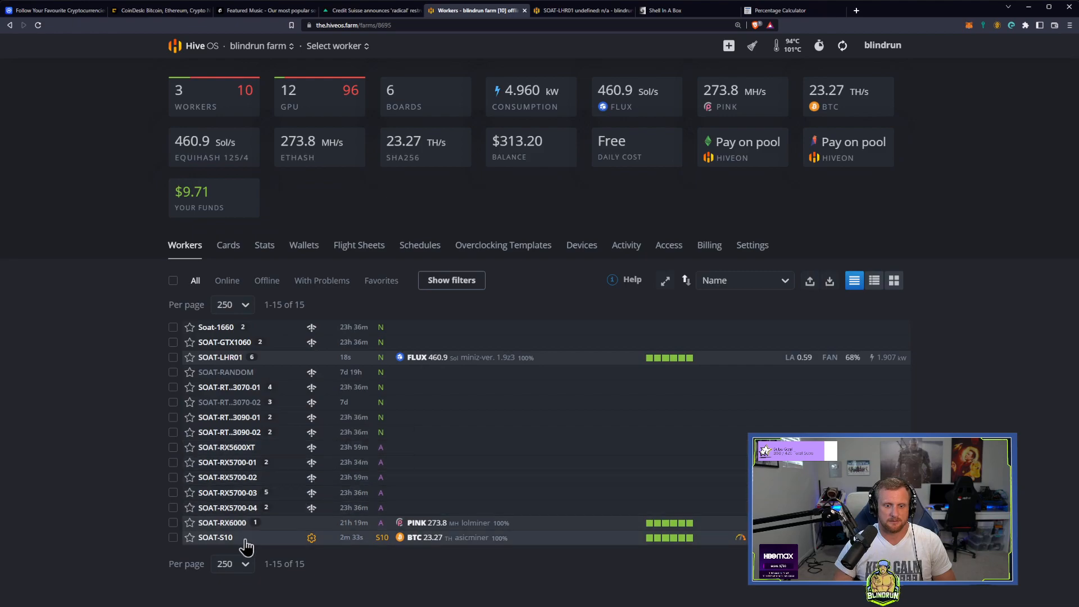
{"action": "left_click", "coordinate": [215, 537]}
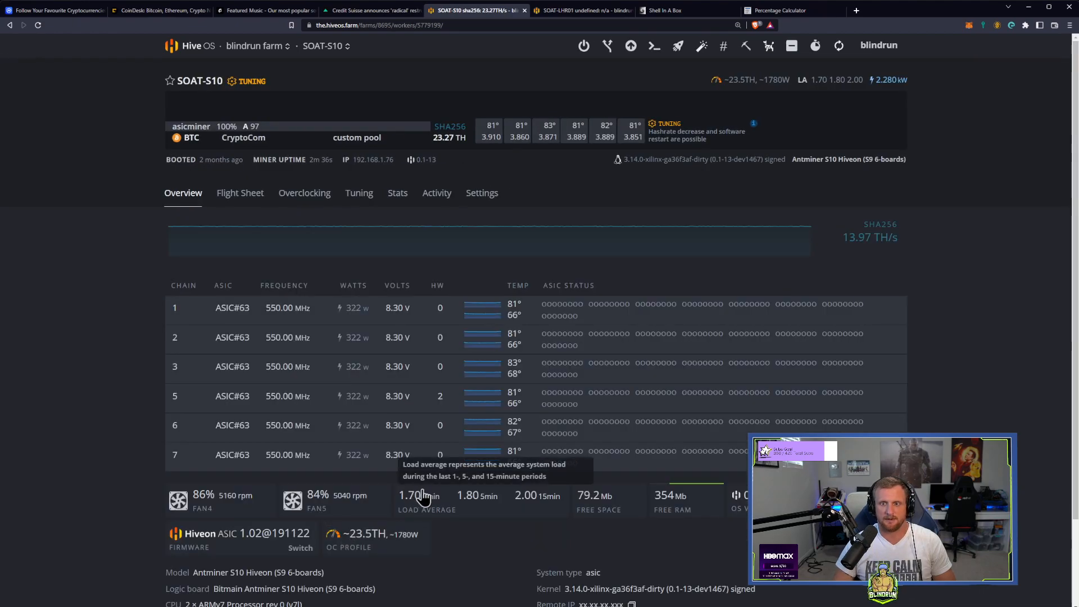
{"action": "mouse_move", "coordinate": [625, 229]}
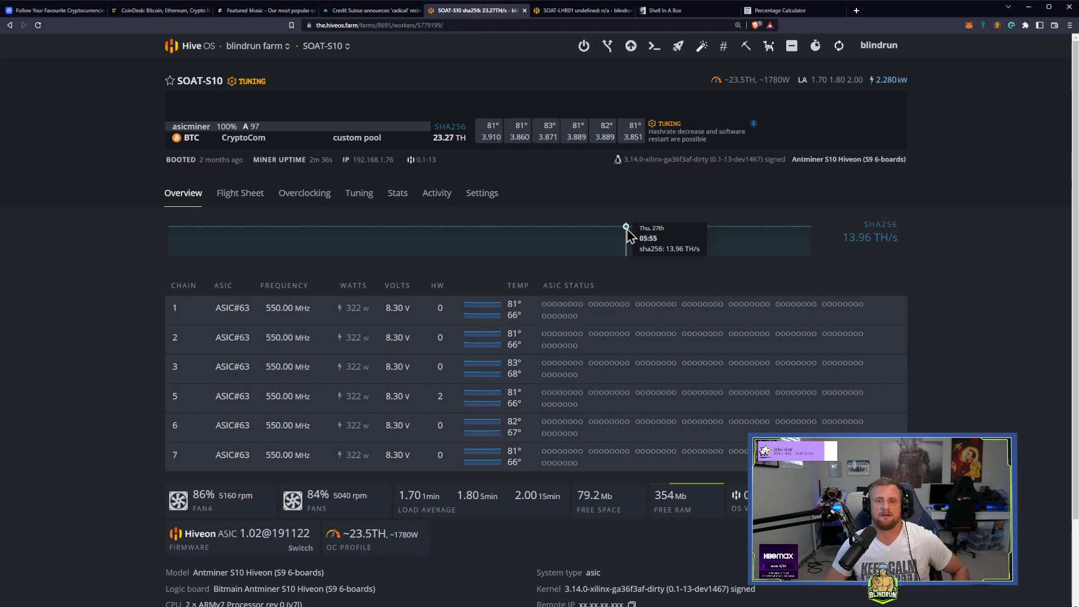
{"action": "mouse_move", "coordinate": [695, 211]}
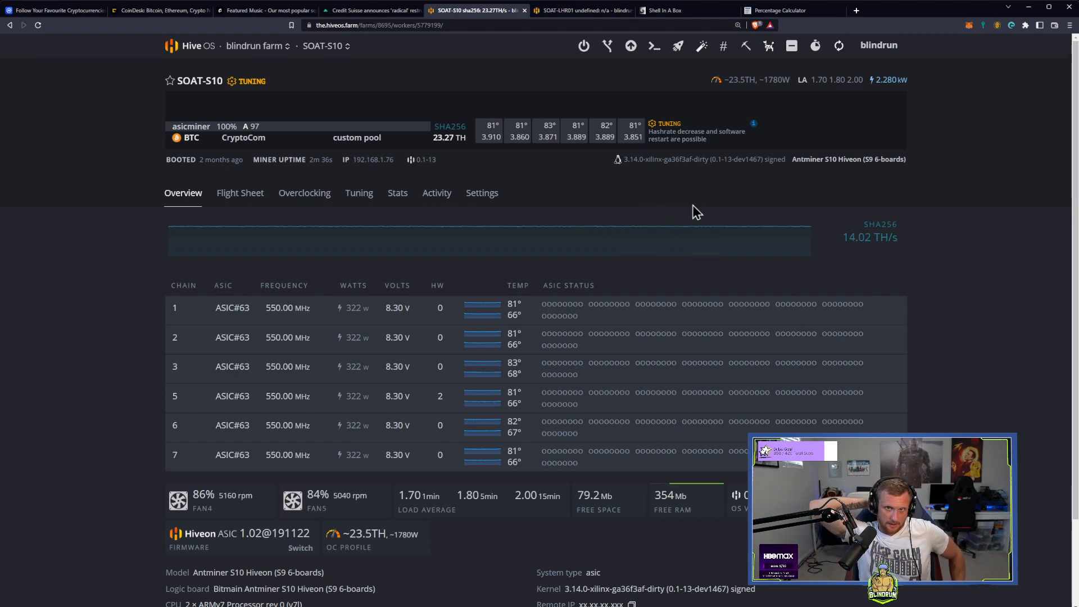
{"action": "mouse_move", "coordinate": [338, 75]}
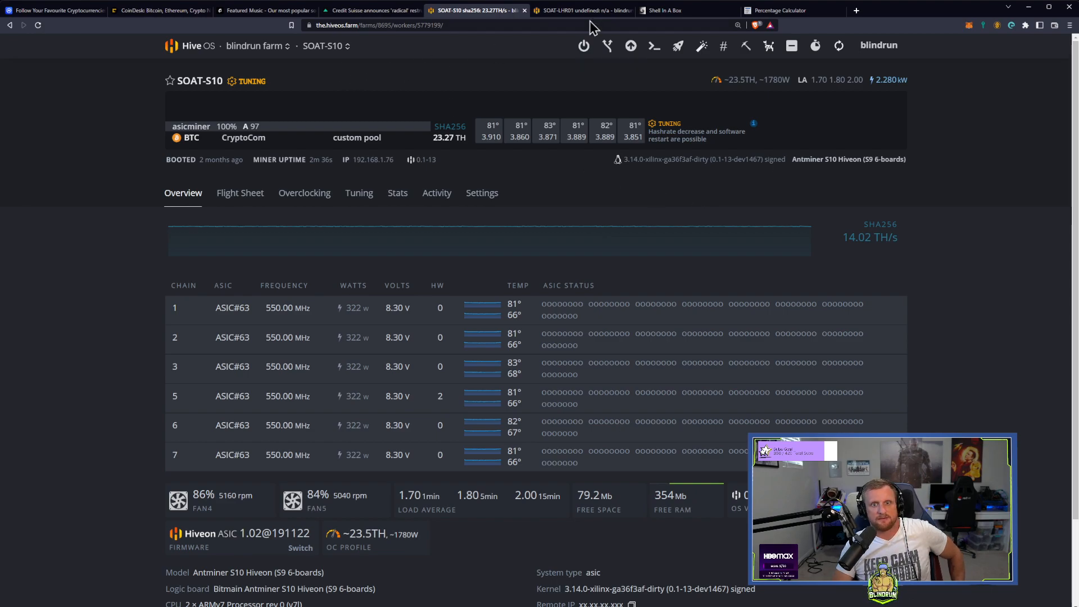
Glance at the miner shell, then return to the SOAT-LHR01 overview showing miniZ 1.9z3 at 459.0 Sol
{"action": "left_click", "coordinate": [664, 10]}
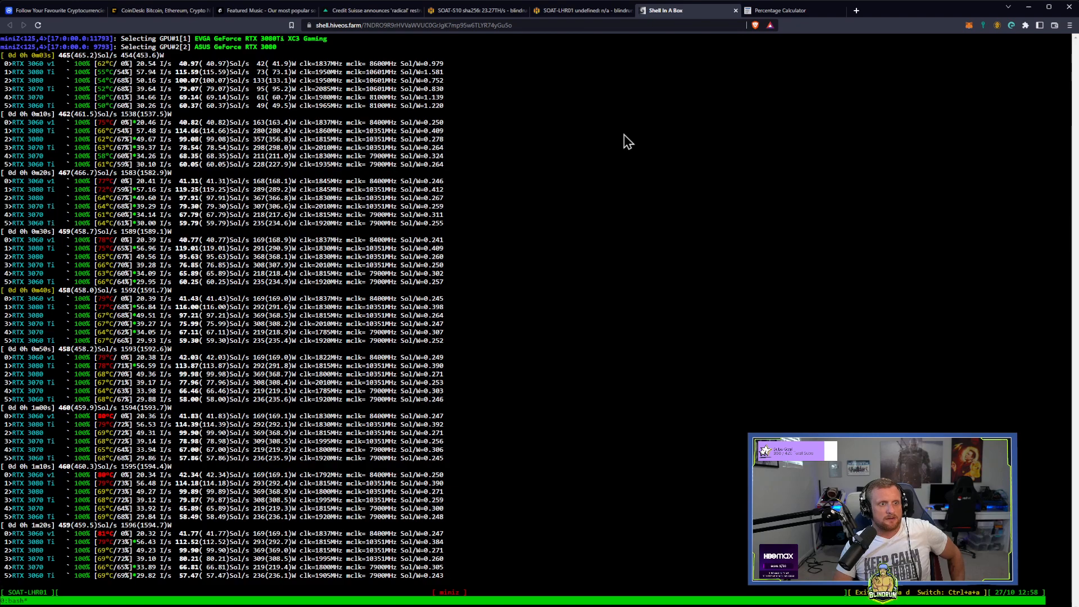
{"action": "mouse_move", "coordinate": [673, 123]}
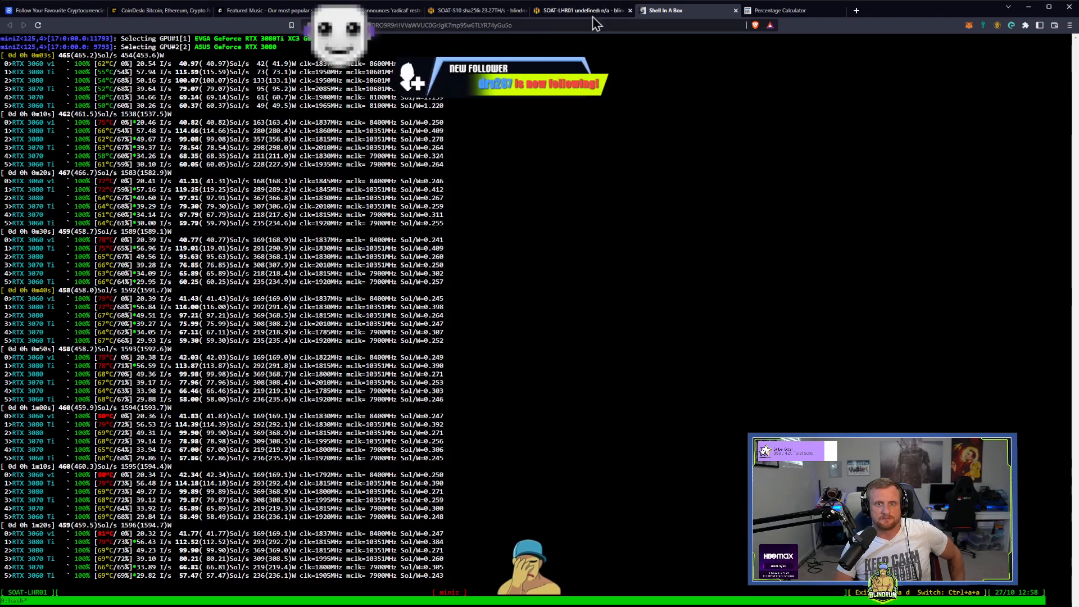
{"action": "left_click", "coordinate": [475, 10]}
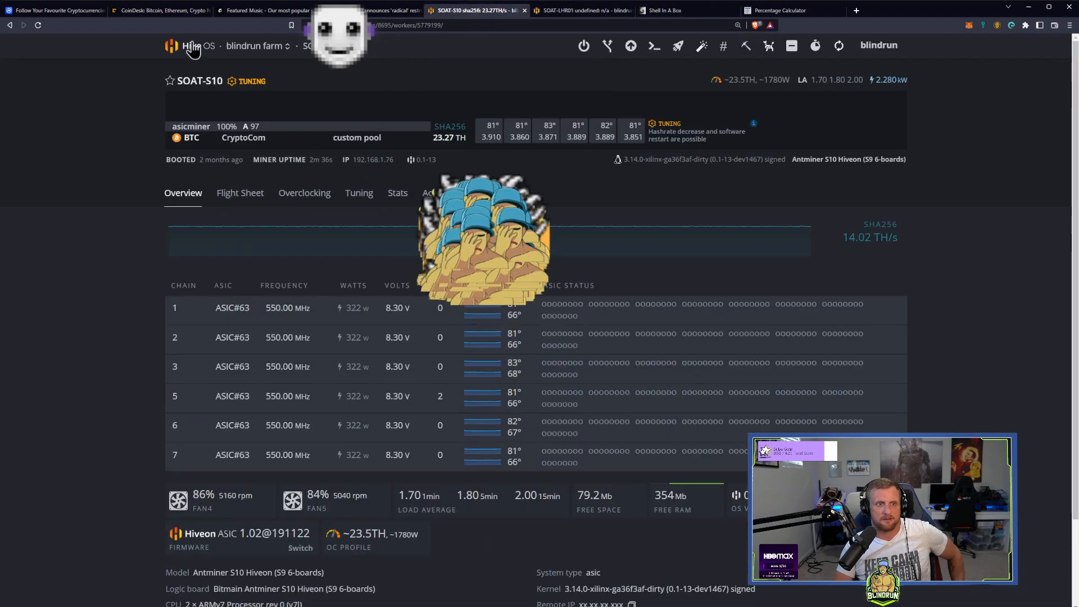
{"action": "left_click", "coordinate": [260, 45]}
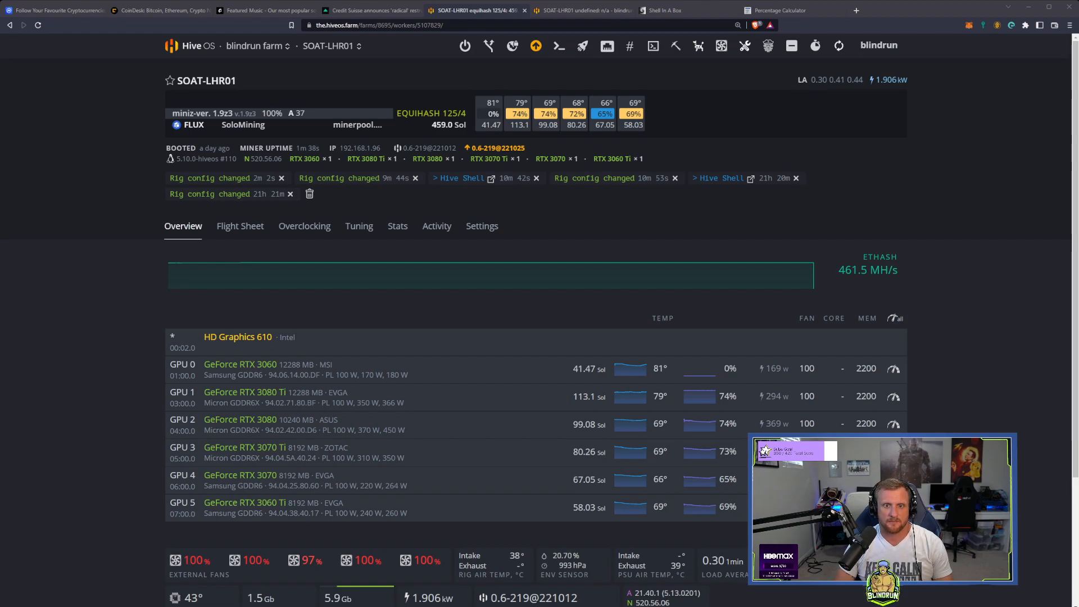
Edit the active FLUX flight sheet to miniZ version 1.9z4, save it, and return to the shell
{"action": "left_click", "coordinate": [240, 226]}
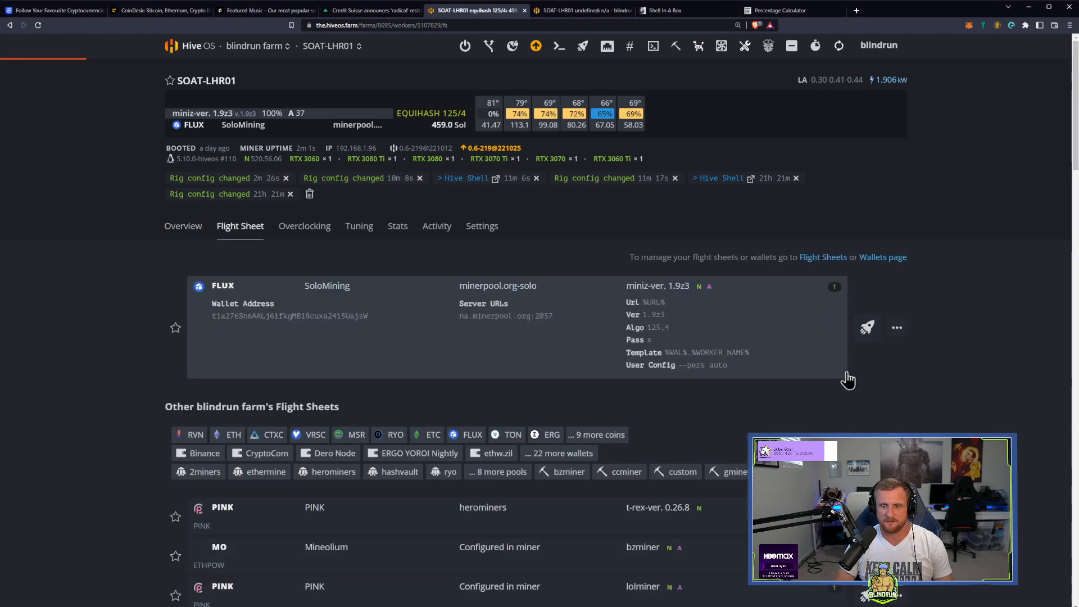
{"action": "left_click", "coordinate": [898, 327]}
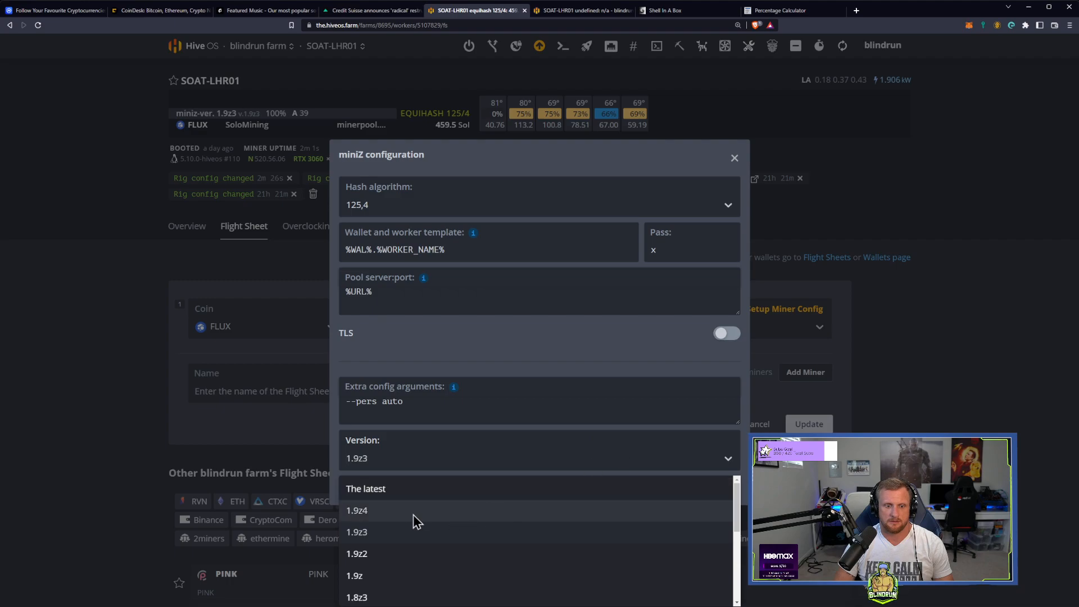
{"action": "left_click", "coordinate": [734, 157]}
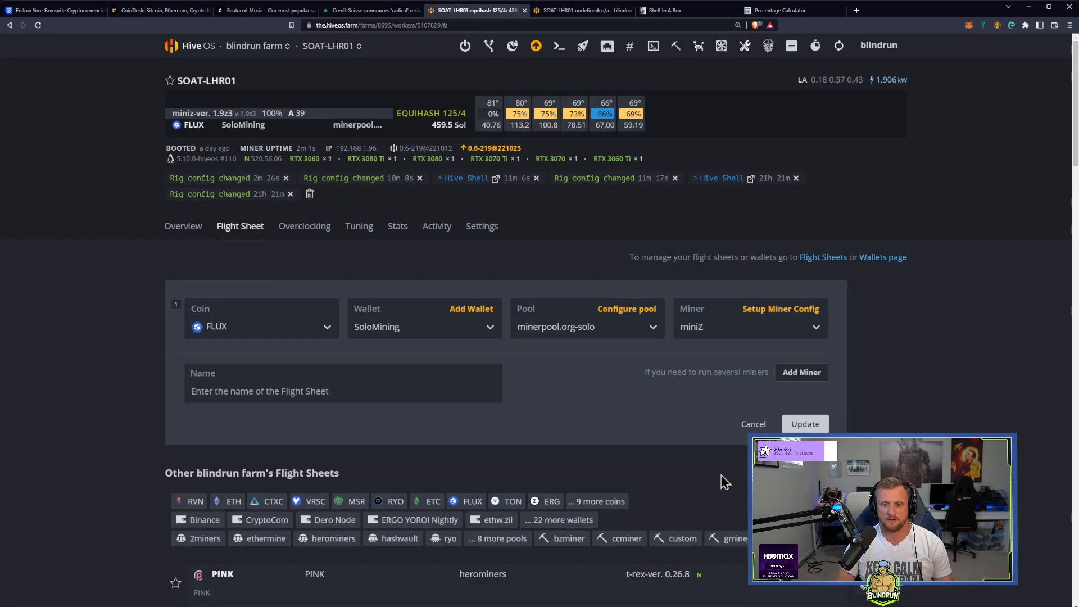
{"action": "left_click", "coordinate": [805, 424]}
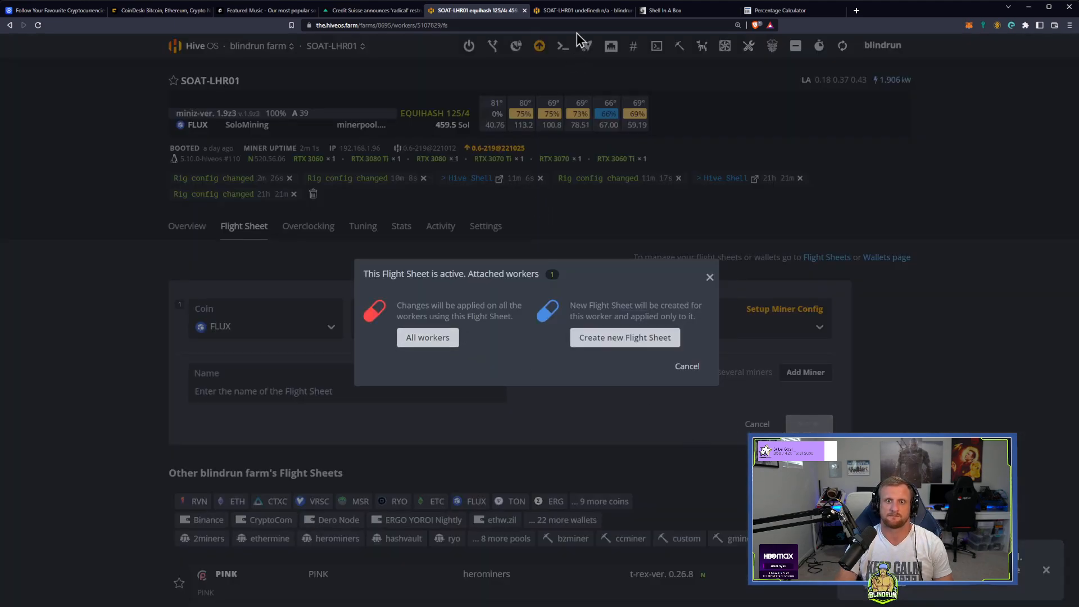
{"action": "left_click", "coordinate": [665, 10]}
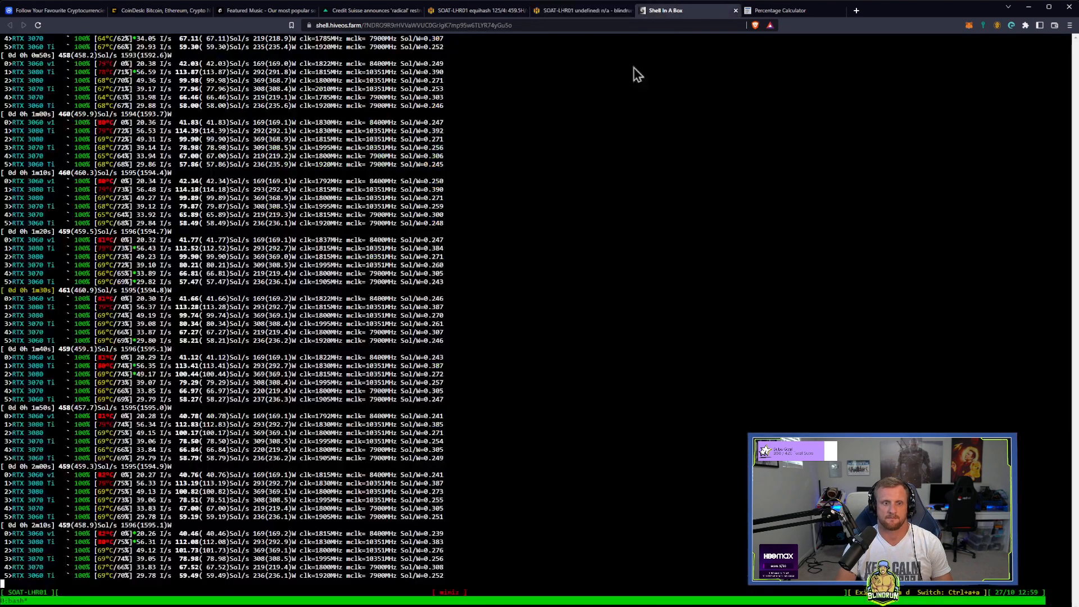
{"action": "mouse_move", "coordinate": [508, 323]}
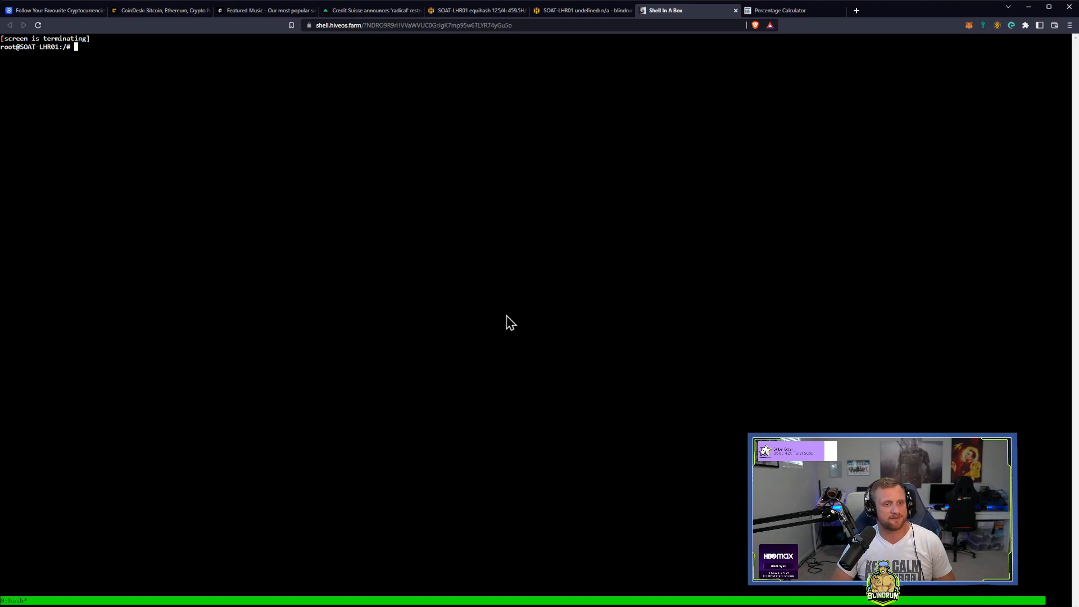
Run the miner command to watch miniZ 1.9z4 mining at about 550 Sol/s, then check the rig overview
{"action": "type", "text": "miner"}
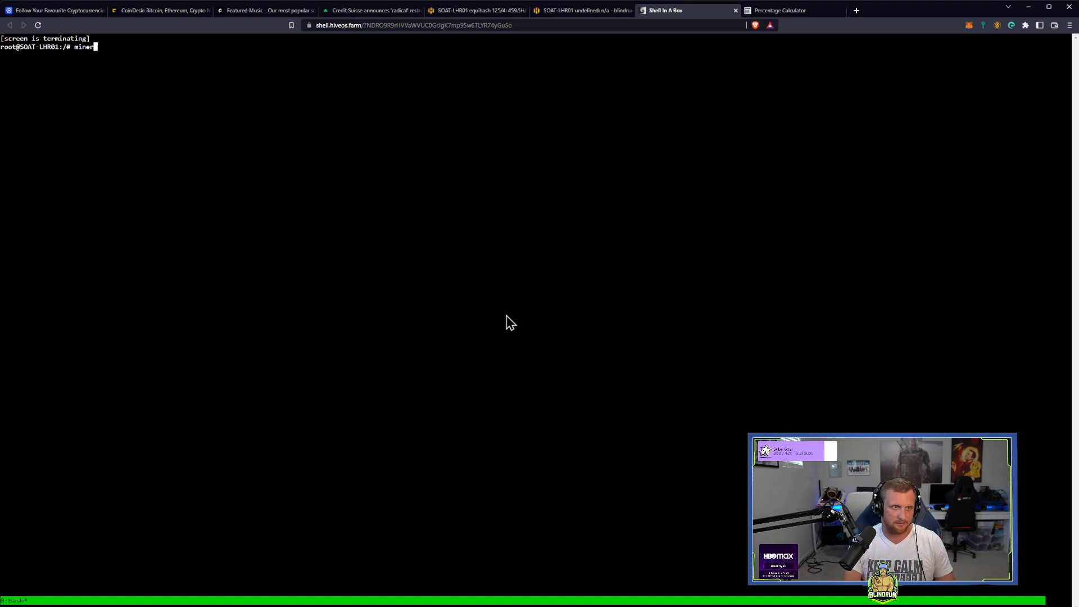
{"action": "key", "text": "Return"}
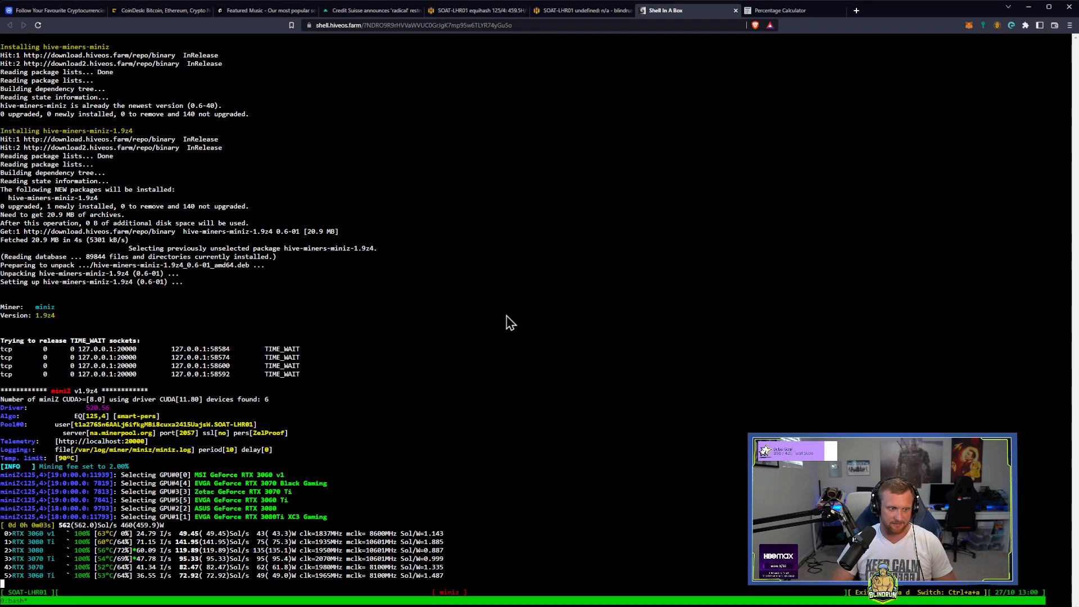
{"action": "scroll", "scroll_direction": "down", "scroll_amount": 3}
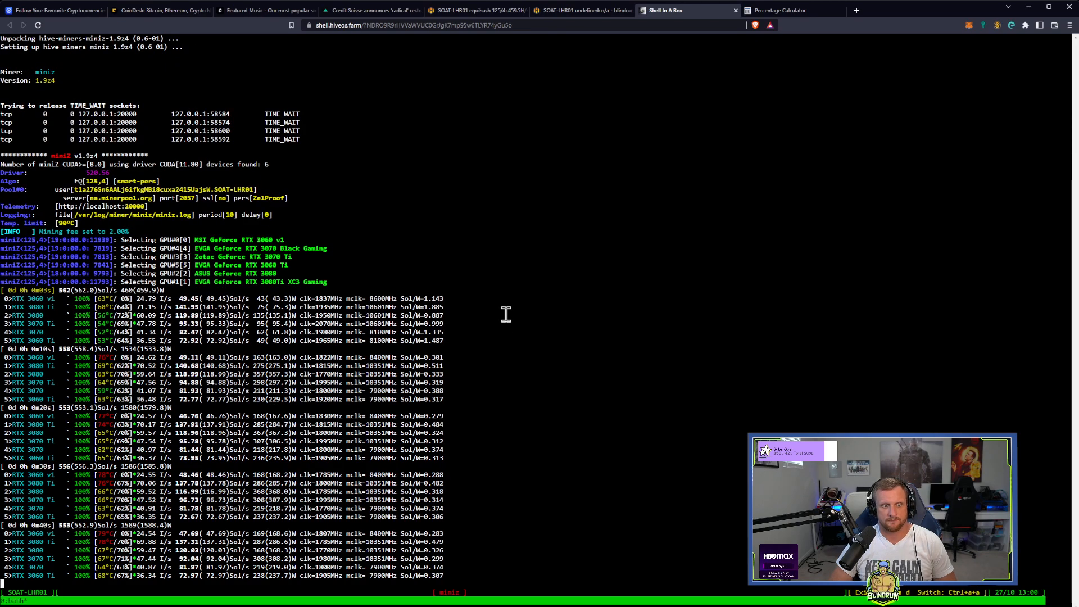
{"action": "mouse_move", "coordinate": [497, 240]}
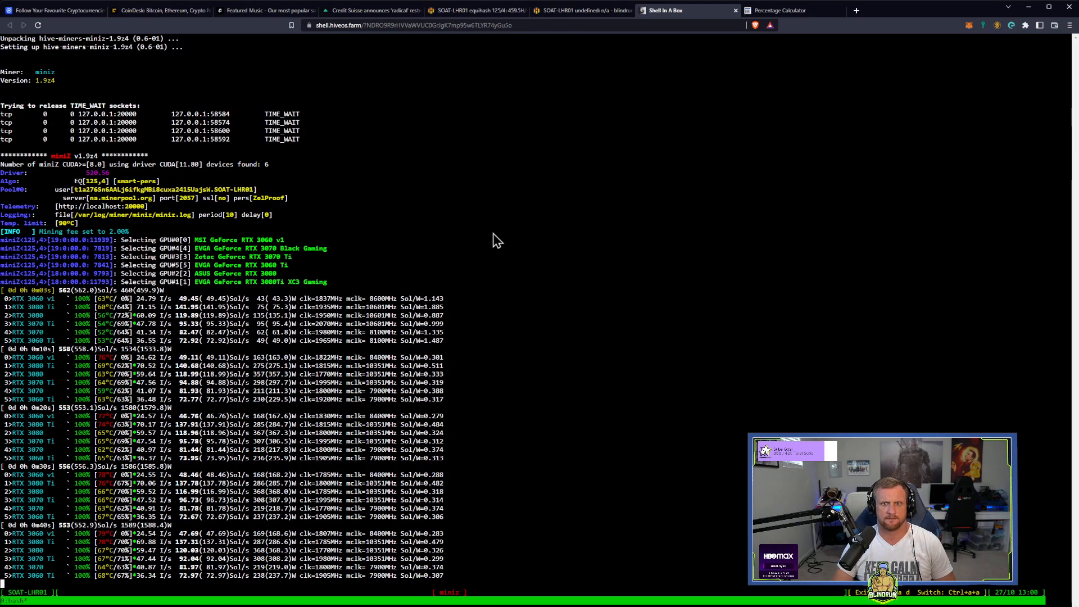
{"action": "left_click", "coordinate": [581, 10]}
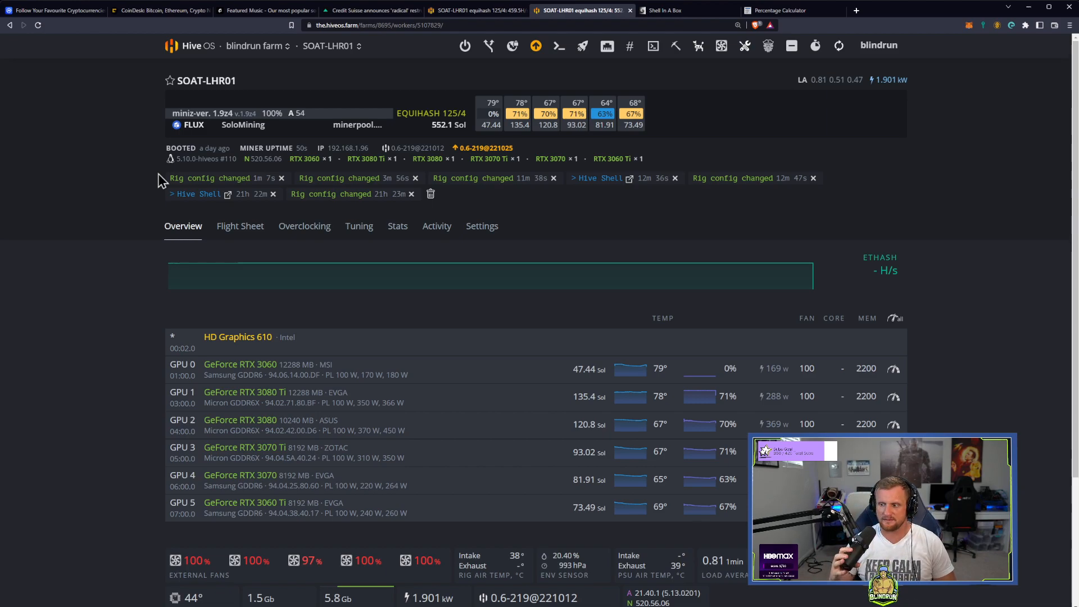
{"action": "mouse_move", "coordinate": [302, 184]}
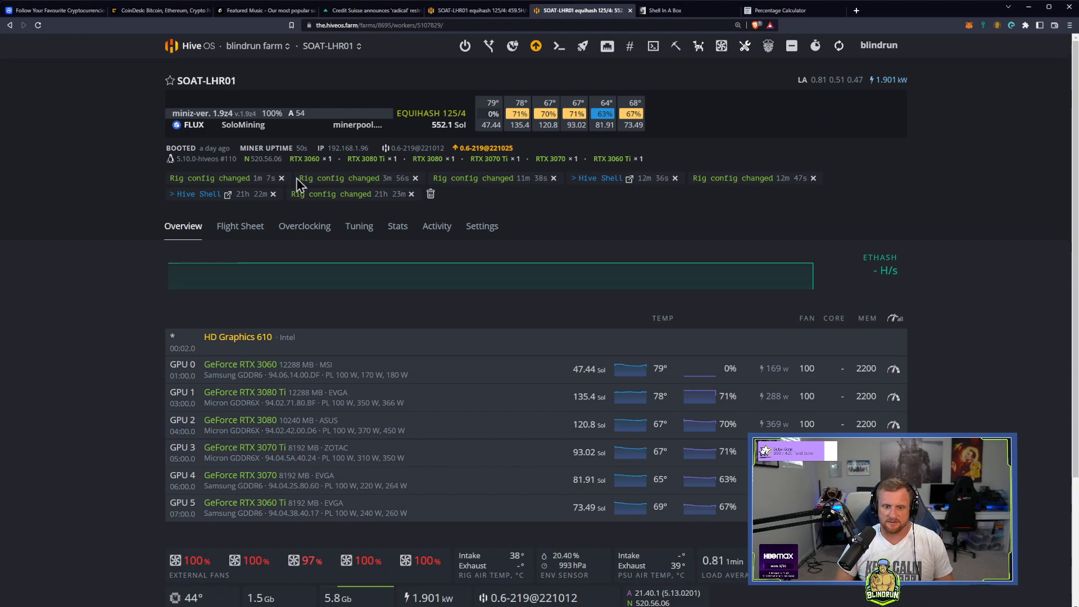